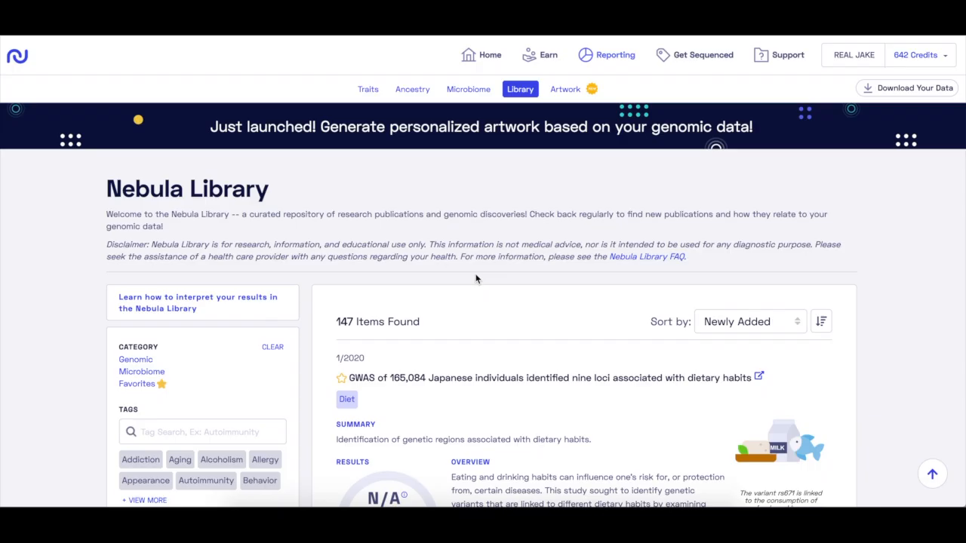
Step: Browse the Nebula Library and keep studies sorted by Newly Added
{"action": "scroll", "scroll_direction": "down", "scroll_amount": 3}
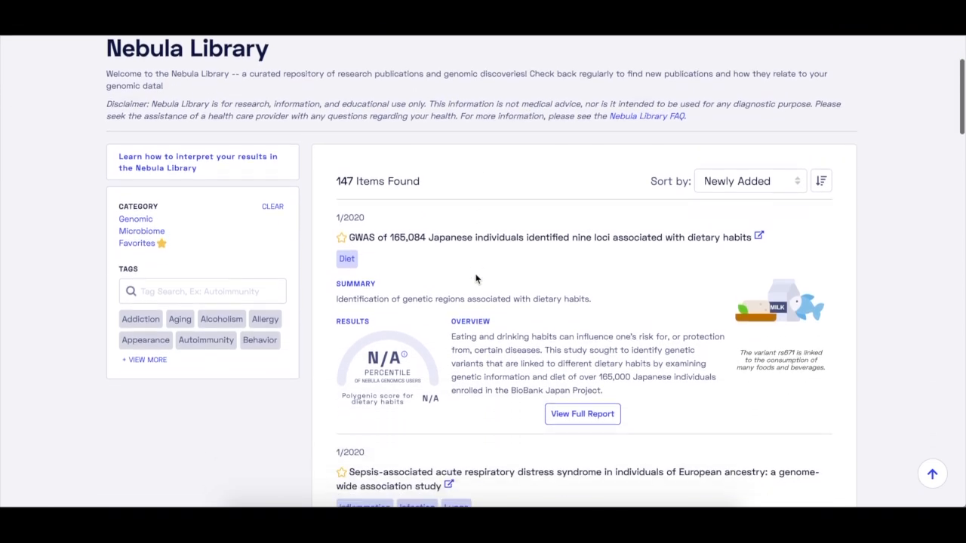
{"action": "scroll", "scroll_direction": "down", "scroll_amount": 3}
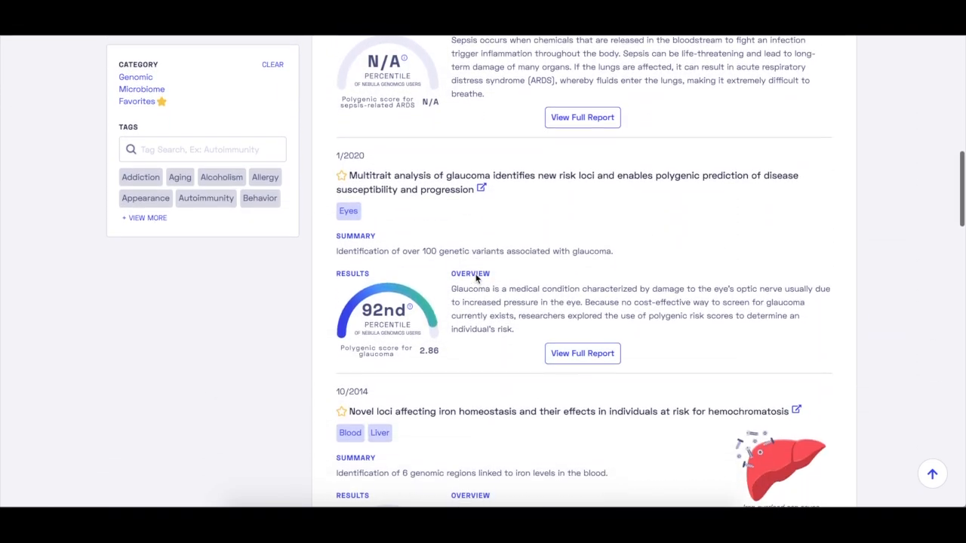
{"action": "scroll", "scroll_direction": "down", "scroll_amount": 3}
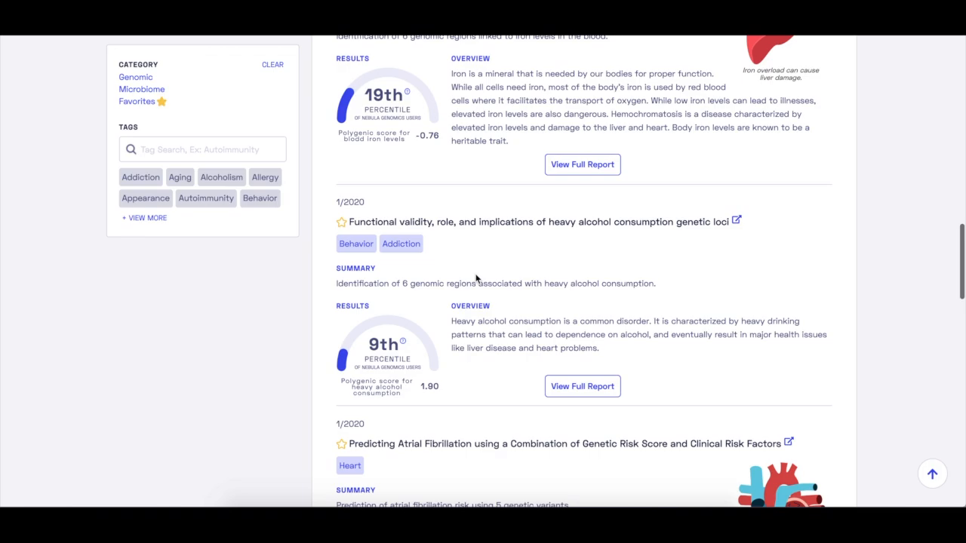
{"action": "scroll", "scroll_direction": "down", "scroll_amount": 3}
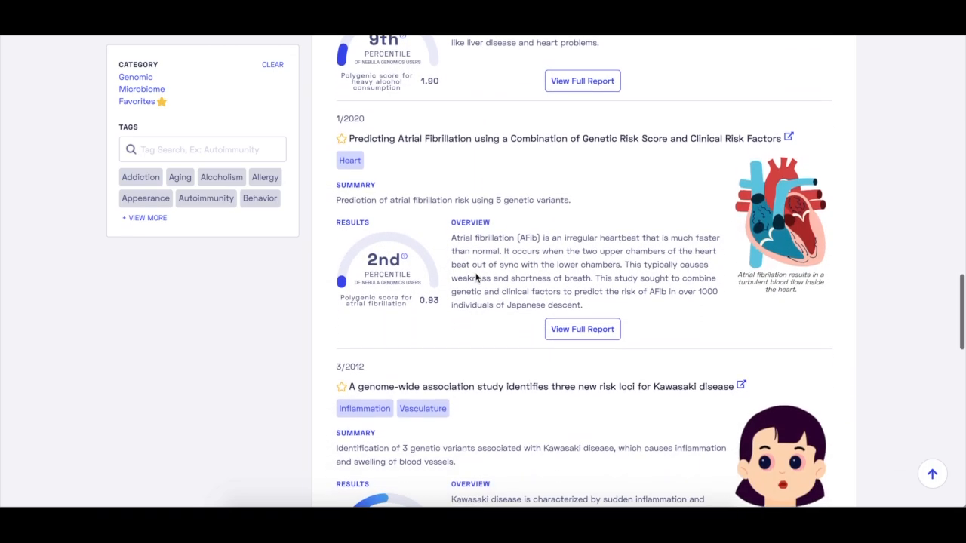
{"action": "scroll", "scroll_direction": "down", "scroll_amount": 3}
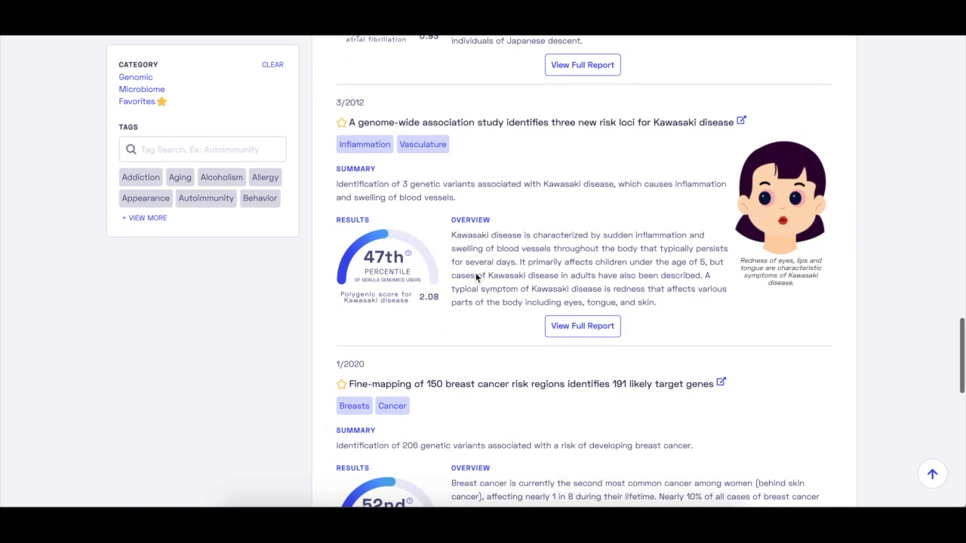
{"action": "scroll", "scroll_direction": "down", "scroll_amount": 3}
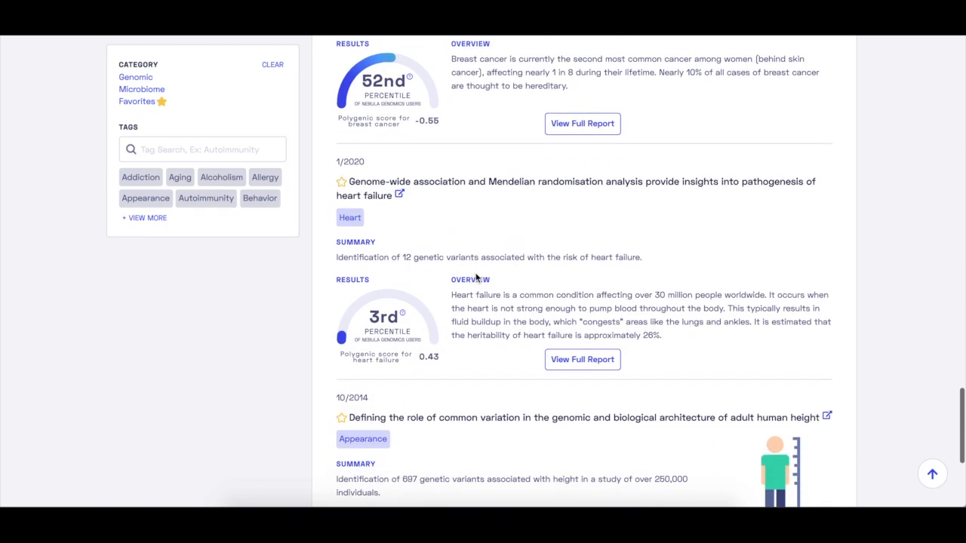
{"action": "scroll", "scroll_direction": "up", "scroll_amount": 3}
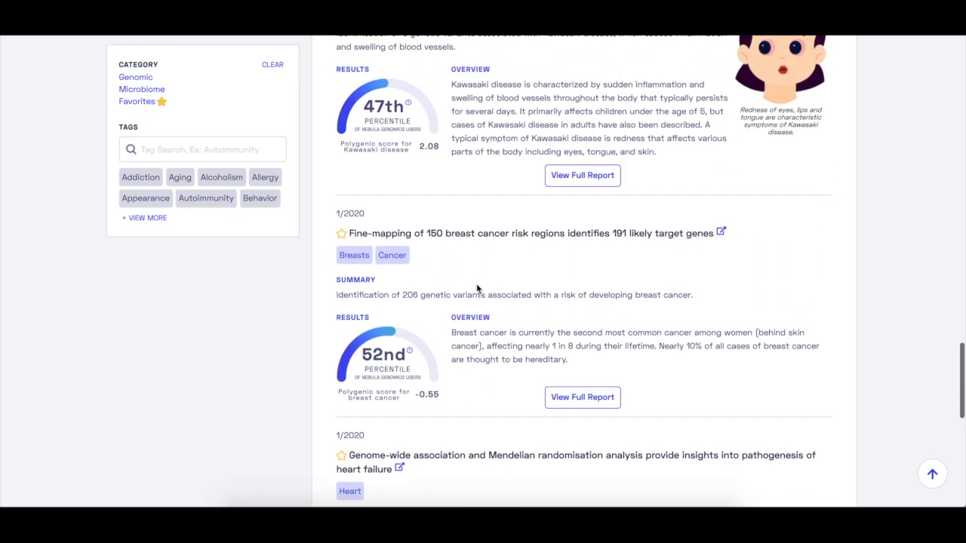
{"action": "scroll", "scroll_direction": "down", "scroll_amount": 3}
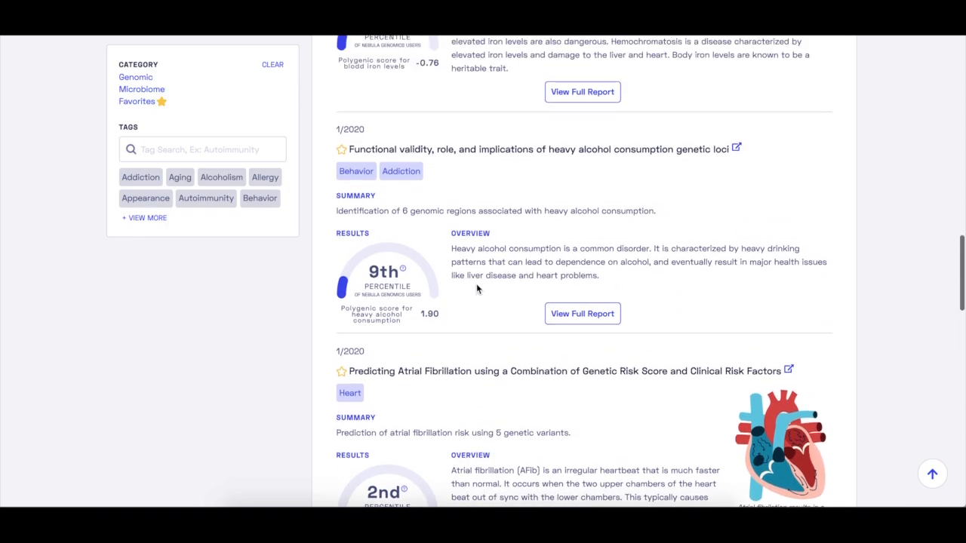
{"action": "scroll", "scroll_direction": "down", "scroll_amount": 3}
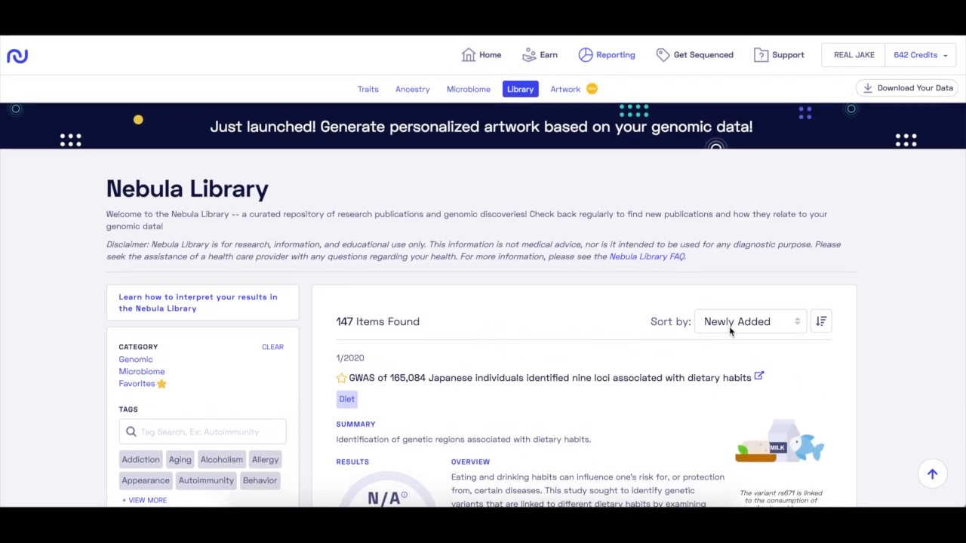
{"action": "left_click", "coordinate": [748, 321]}
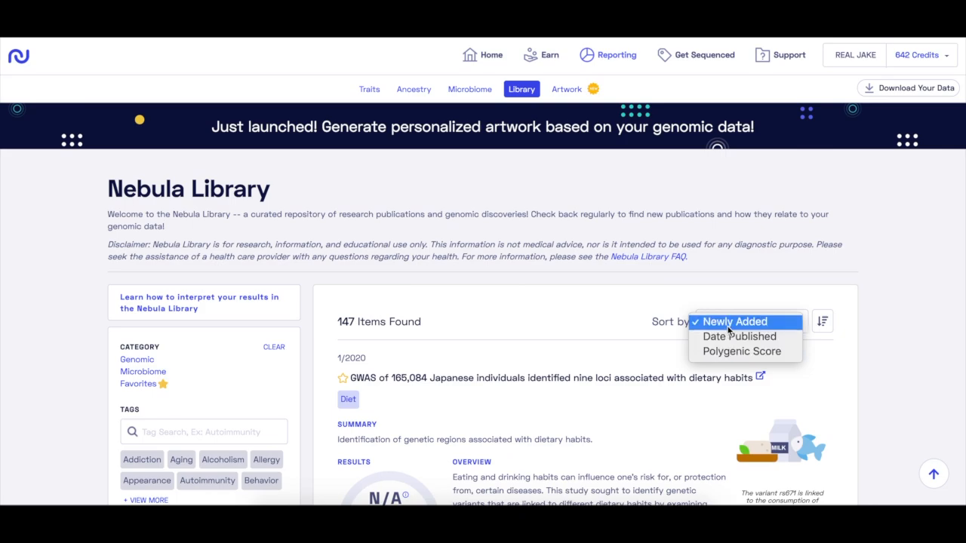
{"action": "left_click", "coordinate": [734, 321]}
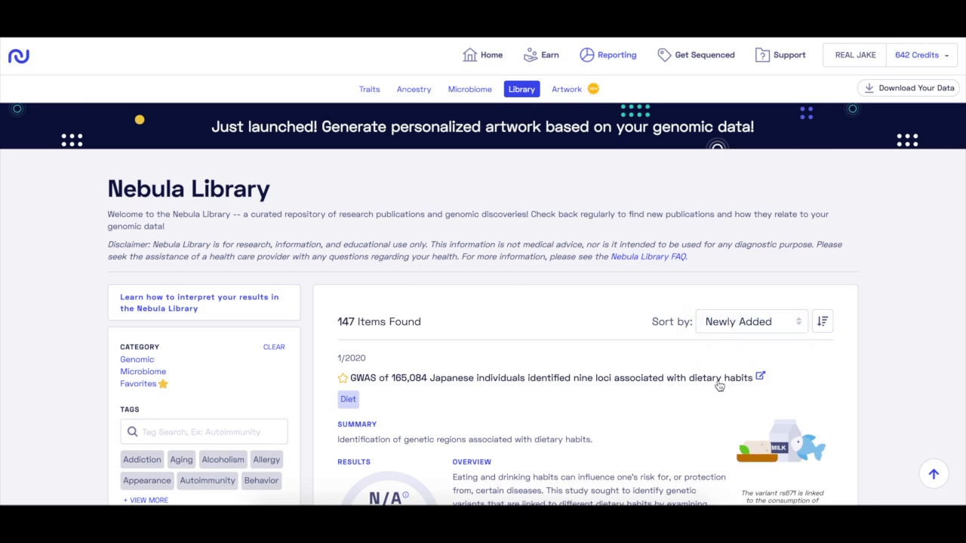
Step: Filter to the 6 Aging studies and open the epigenetic age acceleration report
{"action": "scroll", "scroll_direction": "down", "scroll_amount": 3}
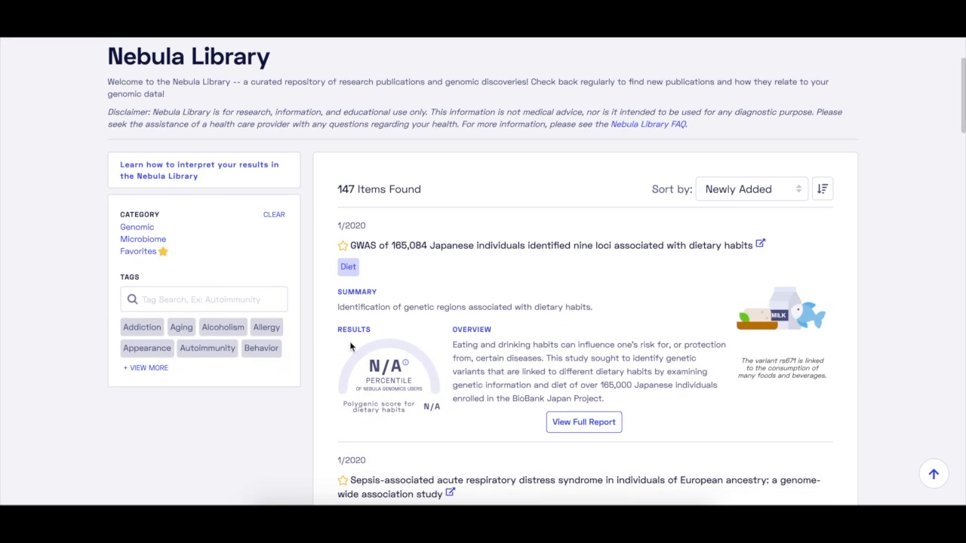
{"action": "left_click", "coordinate": [181, 326]}
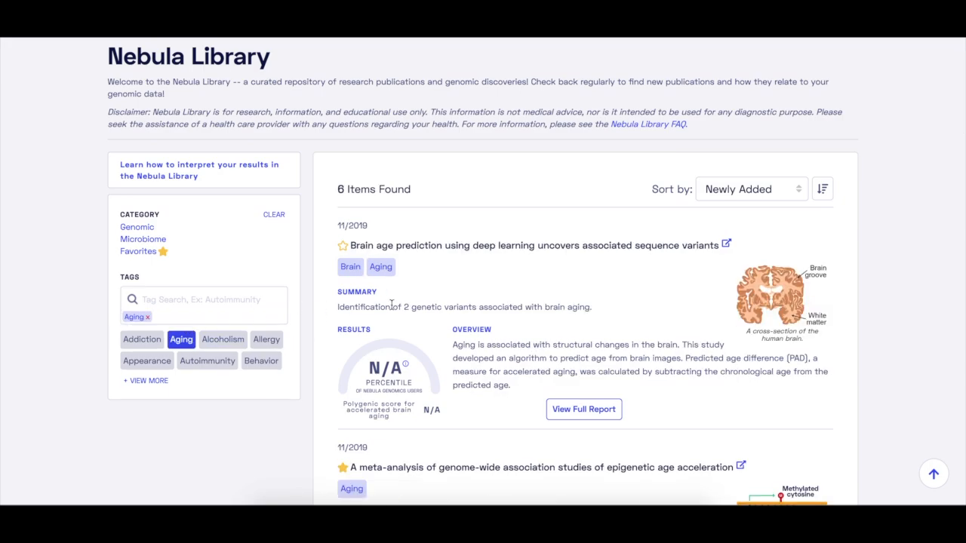
{"action": "mouse_move", "coordinate": [709, 274]}
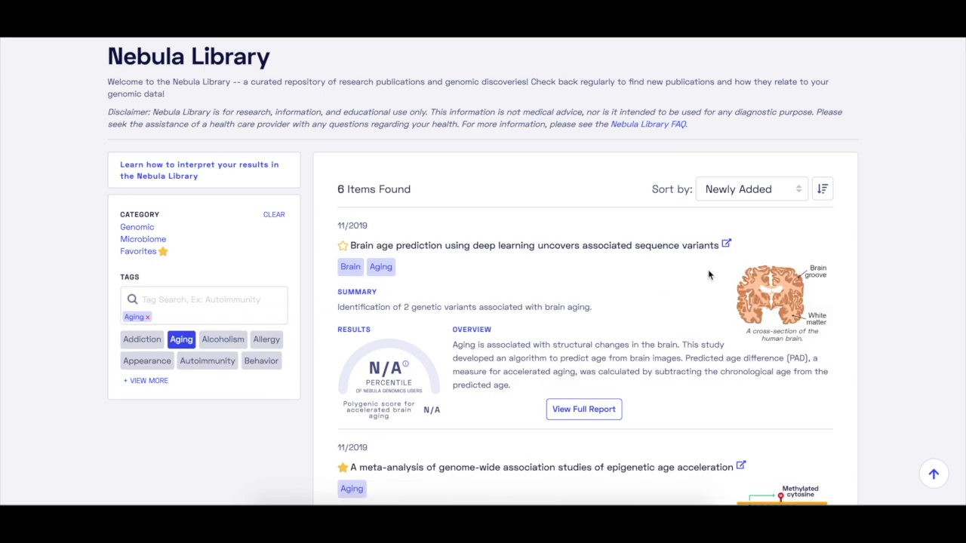
{"action": "scroll", "scroll_direction": "down", "scroll_amount": 3}
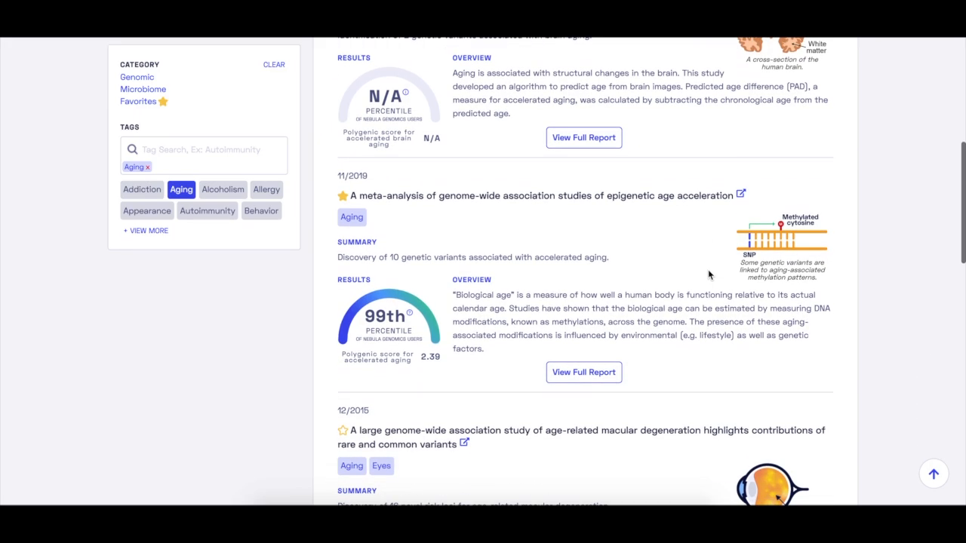
{"action": "left_click", "coordinate": [583, 372]}
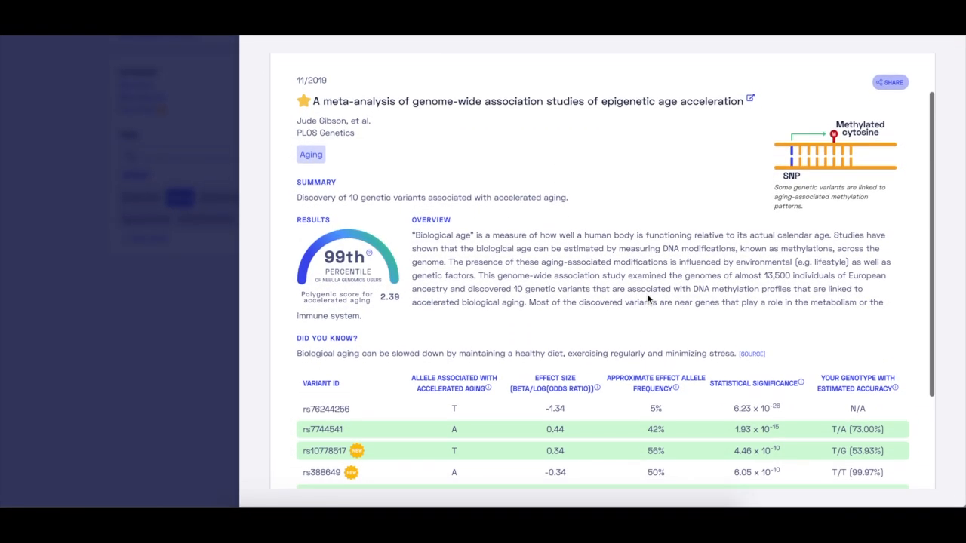
Step: Expand the variant table to show all 10 variants and review the genotypes
{"action": "scroll", "scroll_direction": "down", "scroll_amount": 3}
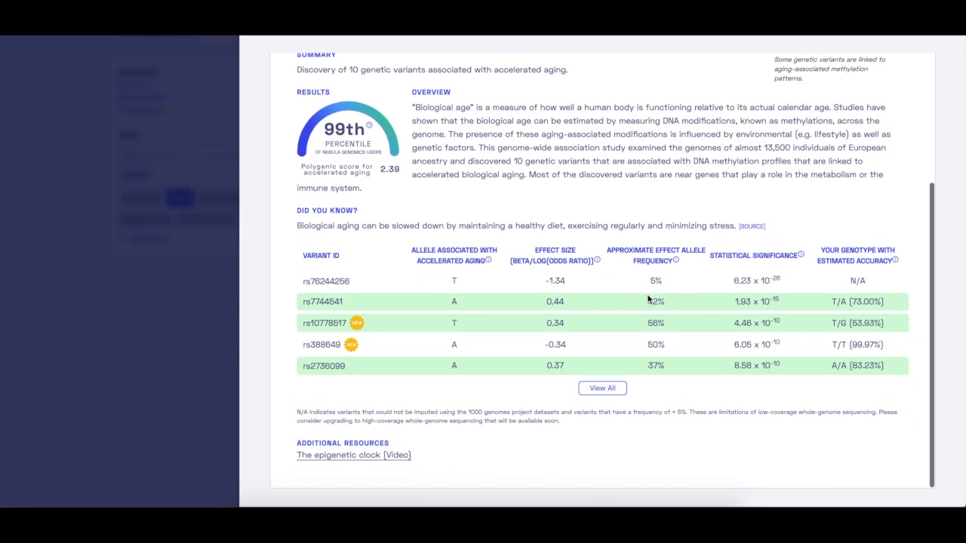
{"action": "left_click", "coordinate": [602, 388]}
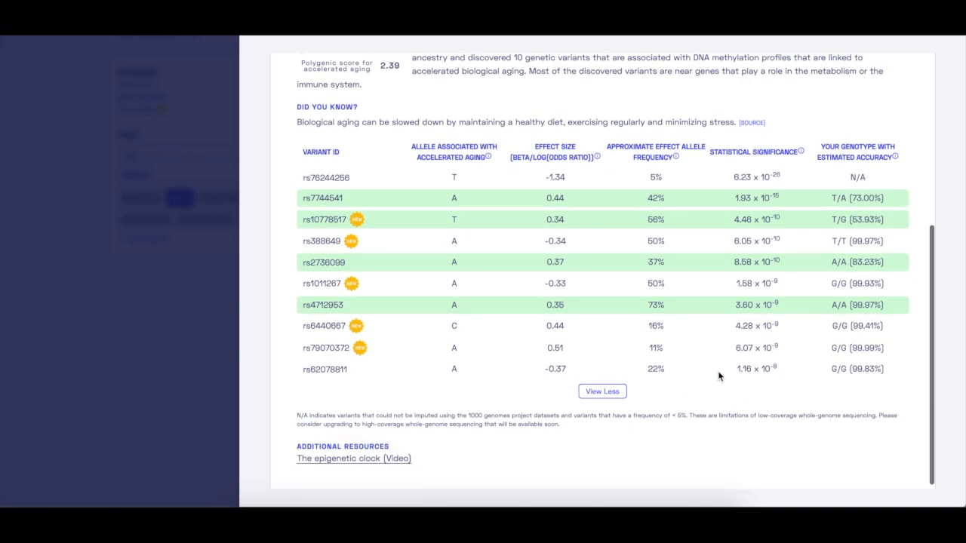
{"action": "mouse_move", "coordinate": [895, 156]}
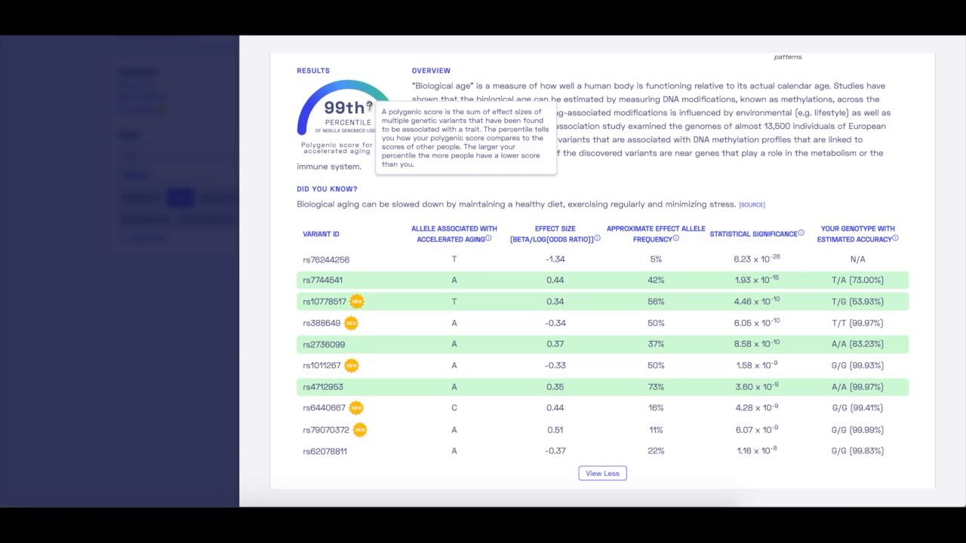
{"action": "mouse_move", "coordinate": [387, 169]}
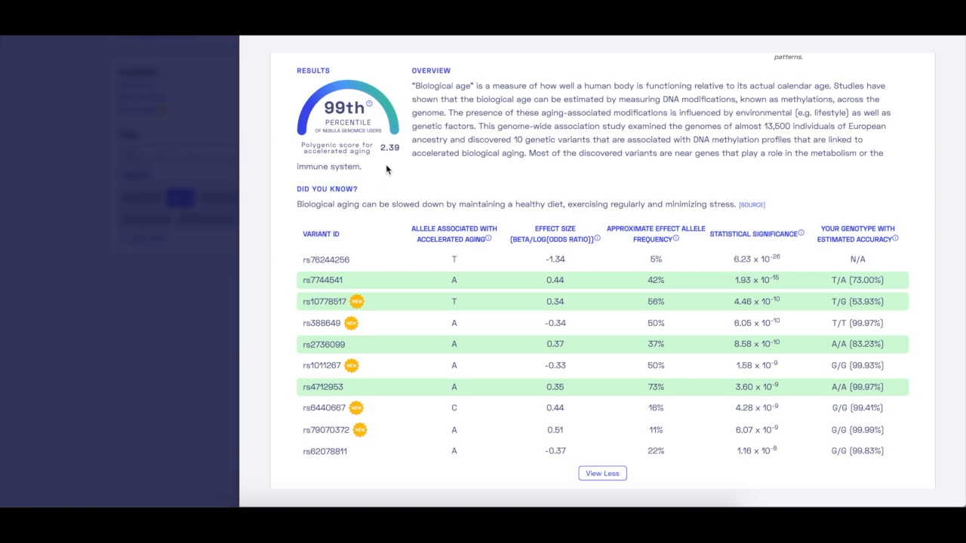
{"action": "scroll", "scroll_direction": "down", "scroll_amount": 3}
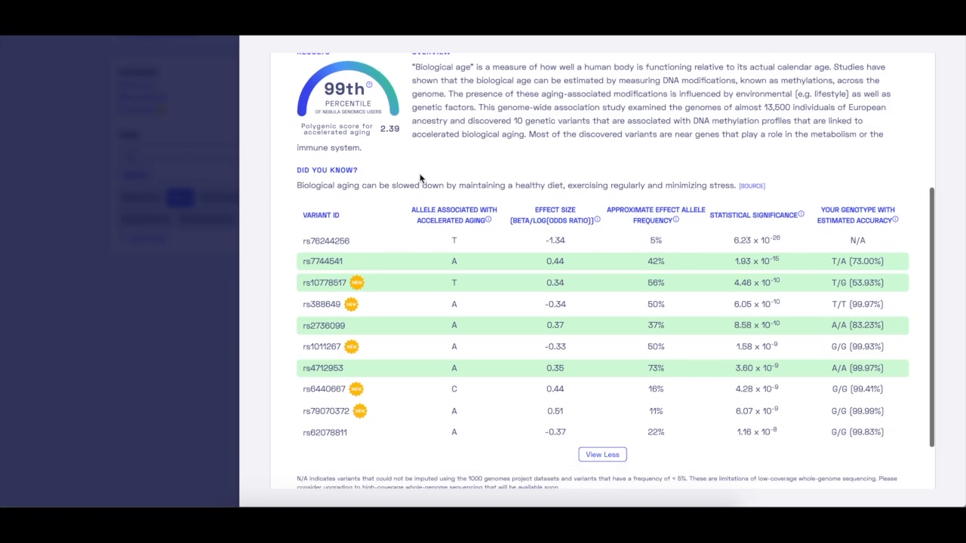
{"action": "scroll", "scroll_direction": "down", "scroll_amount": 3}
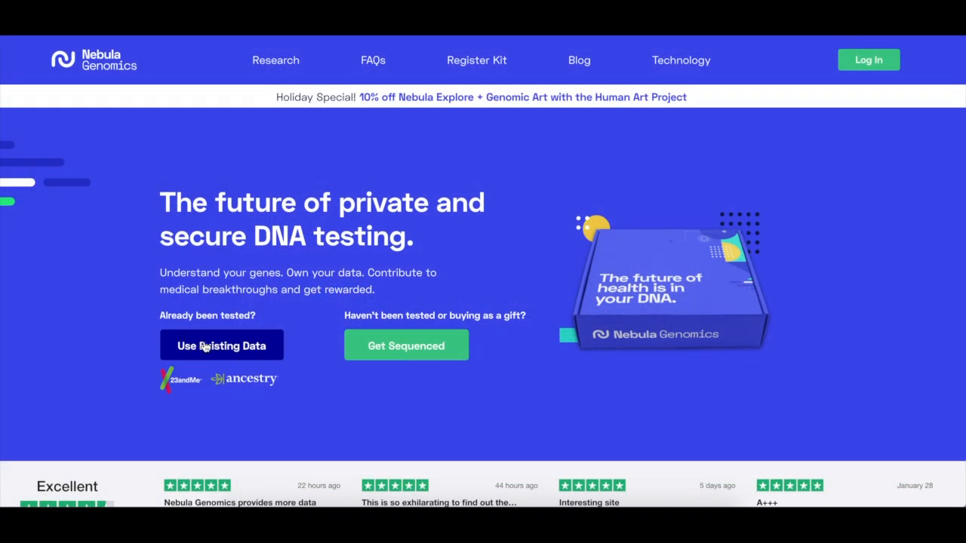
Step: View Use Existing Data, then Get Sequenced pricing: Sequencing $149.99, Explore $29.95
{"action": "left_click", "coordinate": [221, 345]}
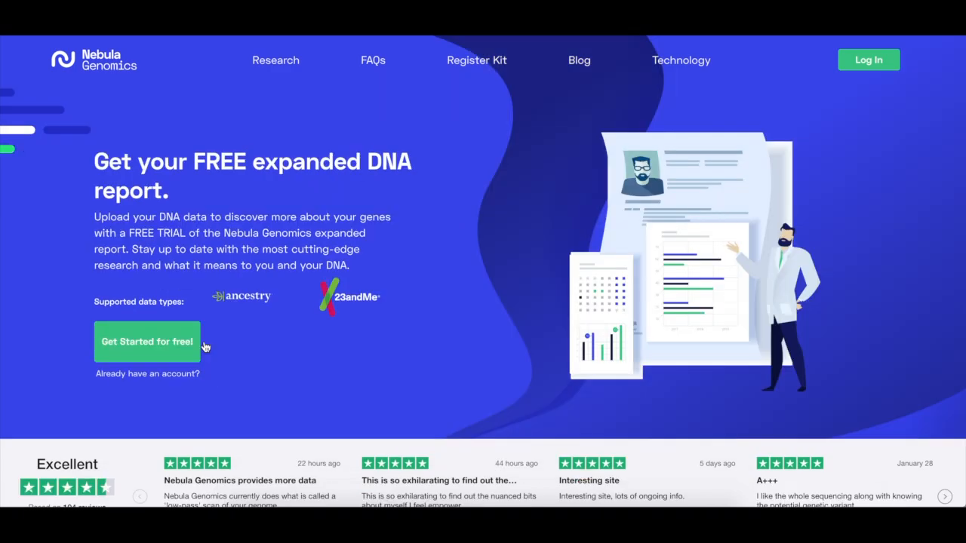
{"action": "mouse_move", "coordinate": [255, 353]}
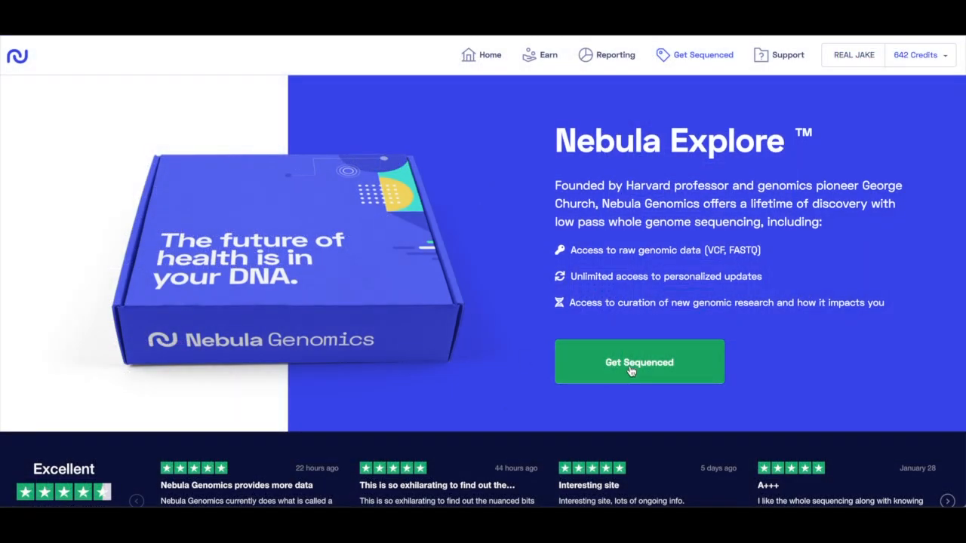
{"action": "left_click", "coordinate": [639, 363]}
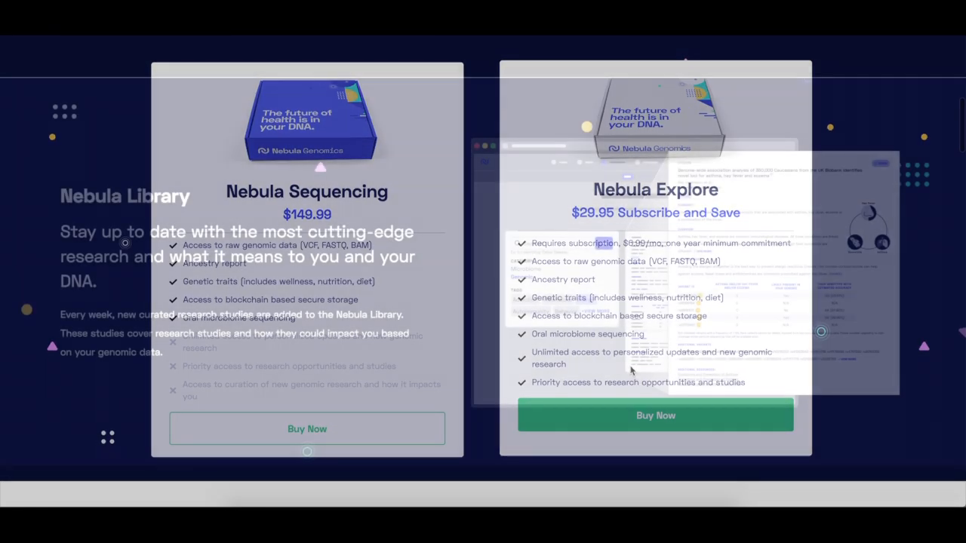